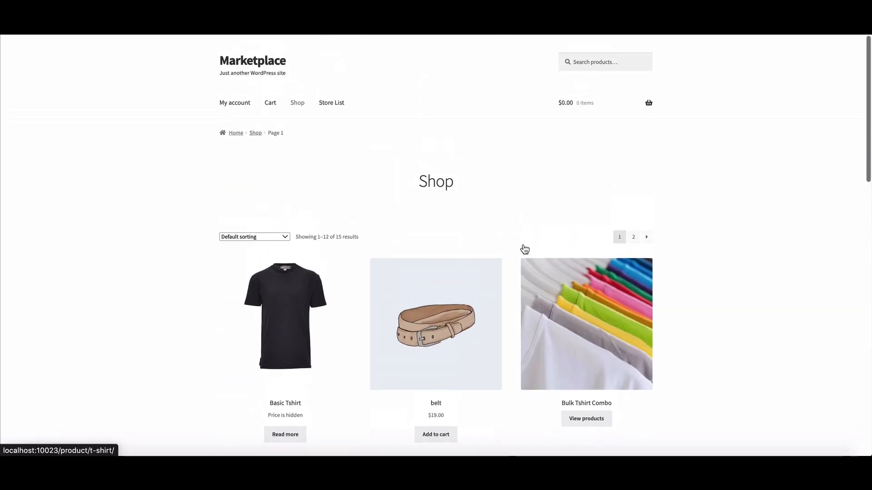
mouse_move(310, 330)
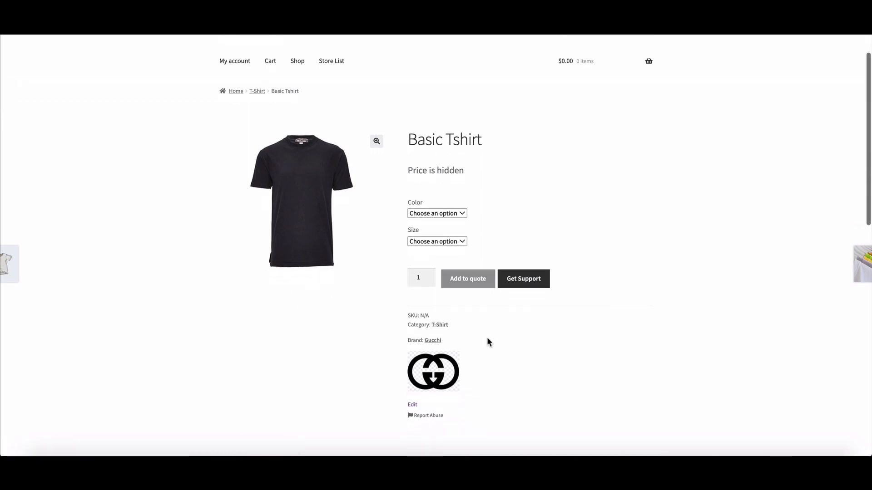
mouse_move(438, 321)
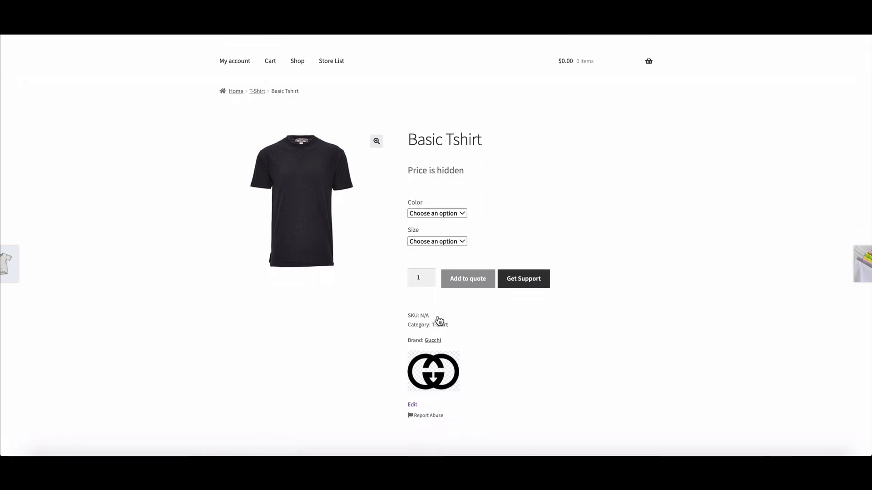
Step: Scroll the Basic Tshirt product page to view its Brand: Gucchi entry and logo
scroll("up", 3)
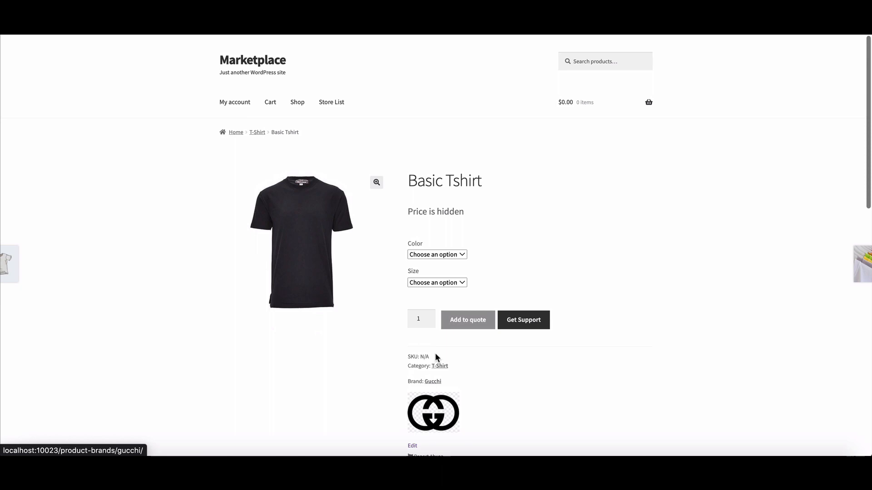
scroll("down", 3)
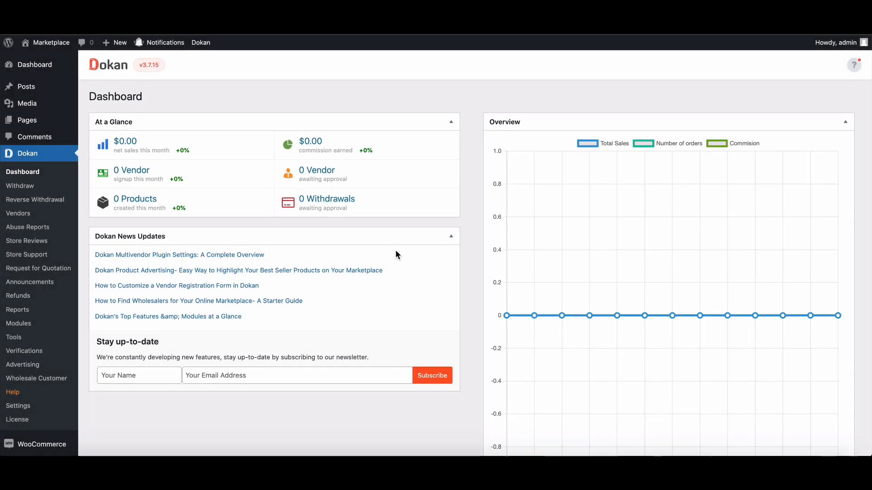
scroll("down", 3)
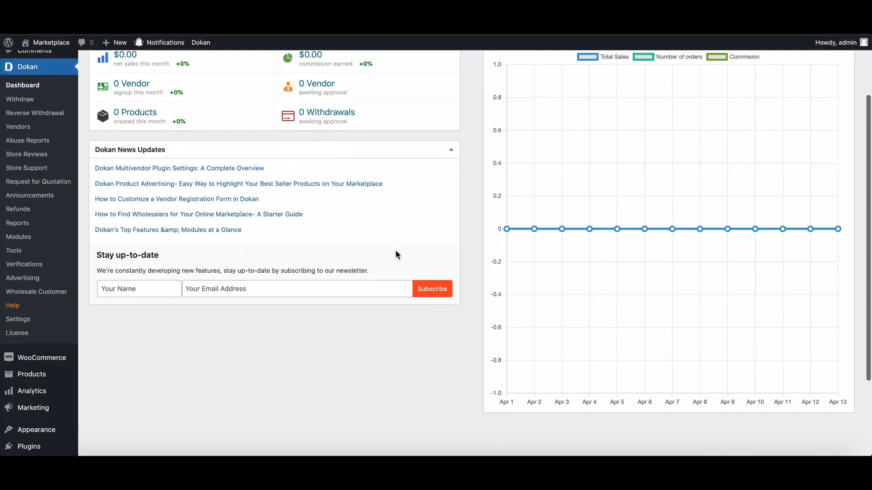
scroll("down", 3)
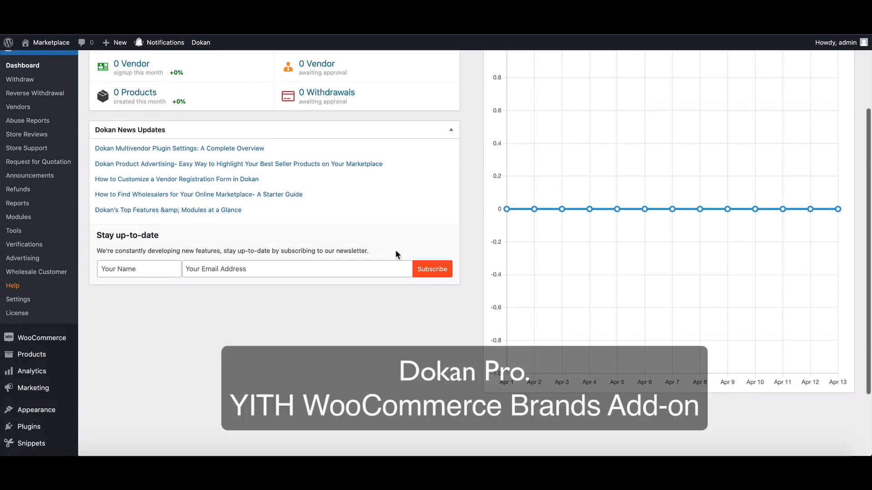
scroll("up", 3)
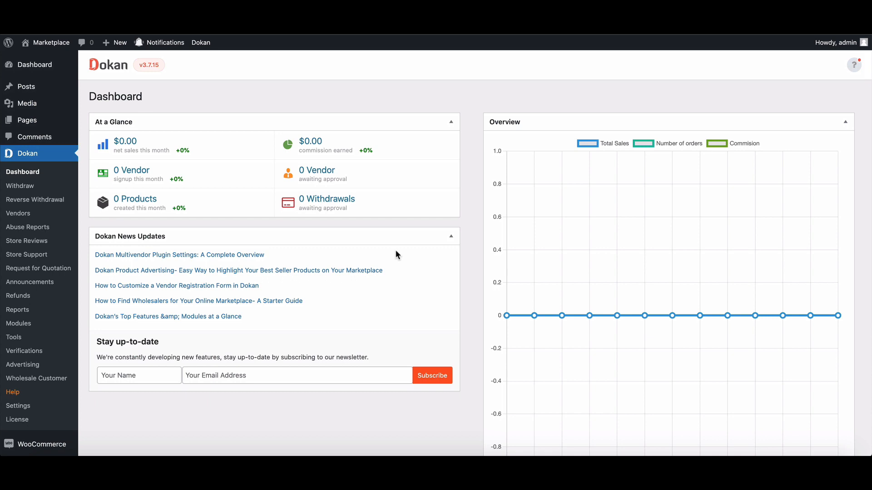
scroll("down", 3)
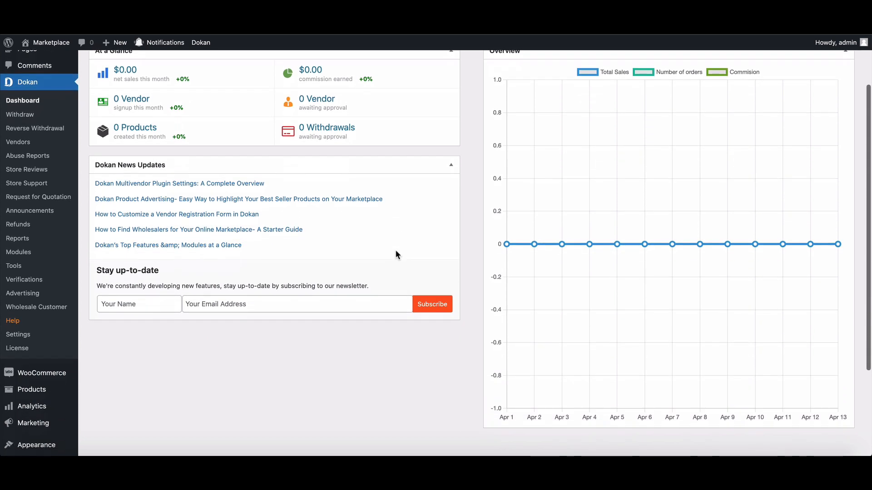
scroll("down", 3)
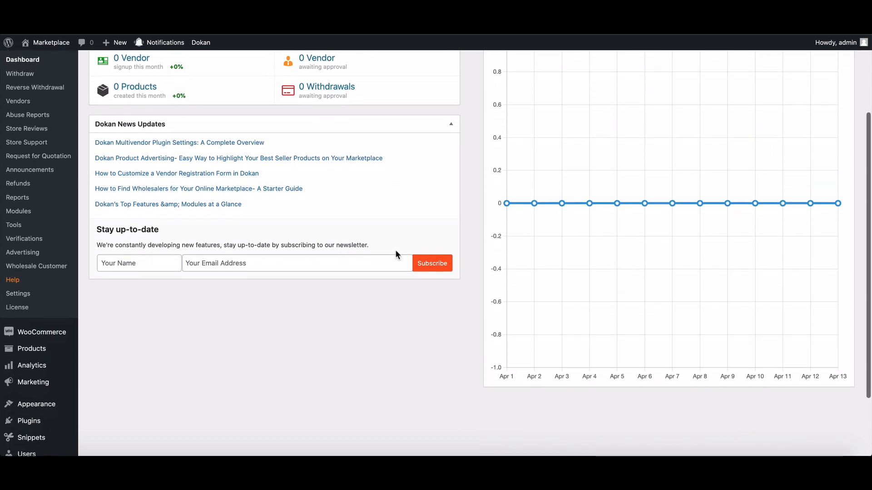
scroll("down", 3)
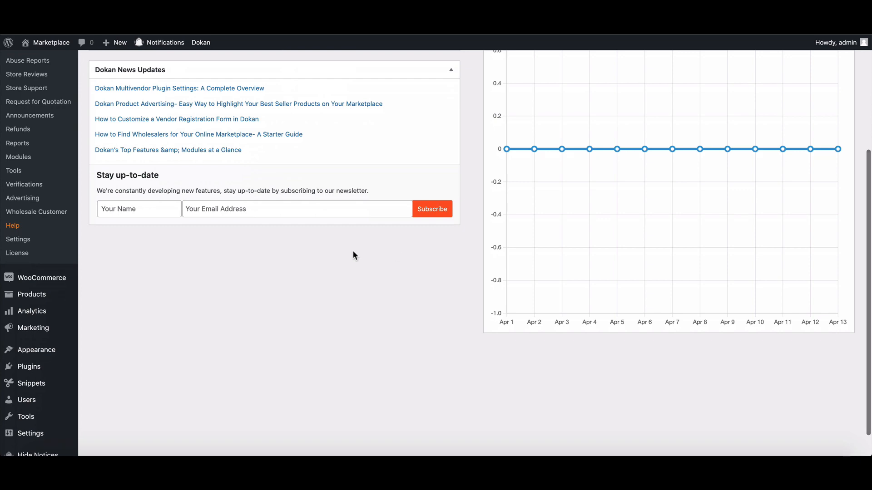
scroll("down", 3)
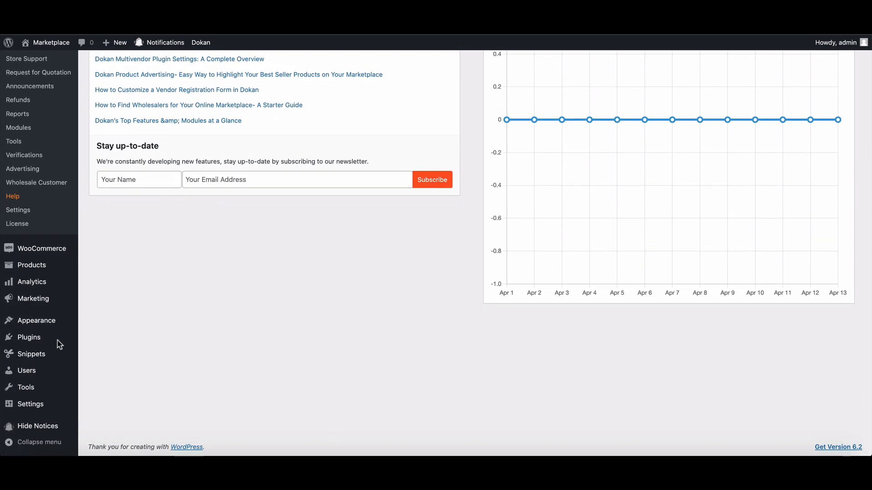
Step: Search Plugins for 'YITH WooCommerce Brands Add-On' and install it
left_click(28, 337)
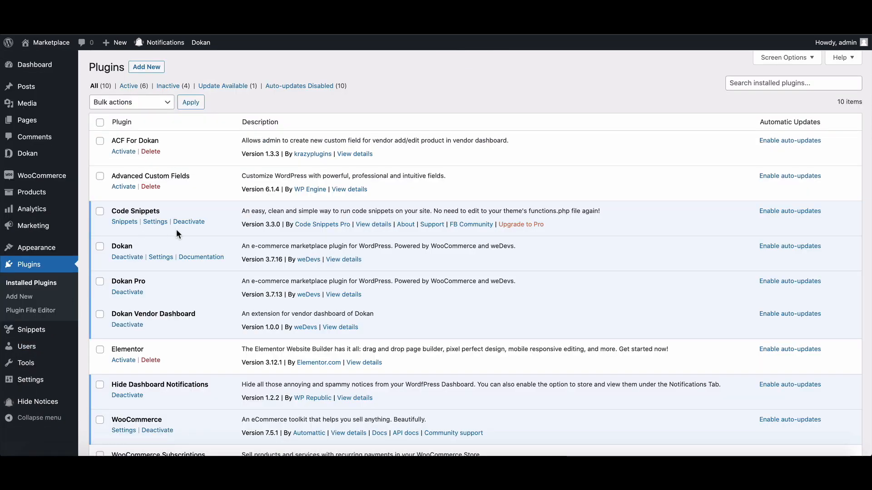
mouse_move(145, 58)
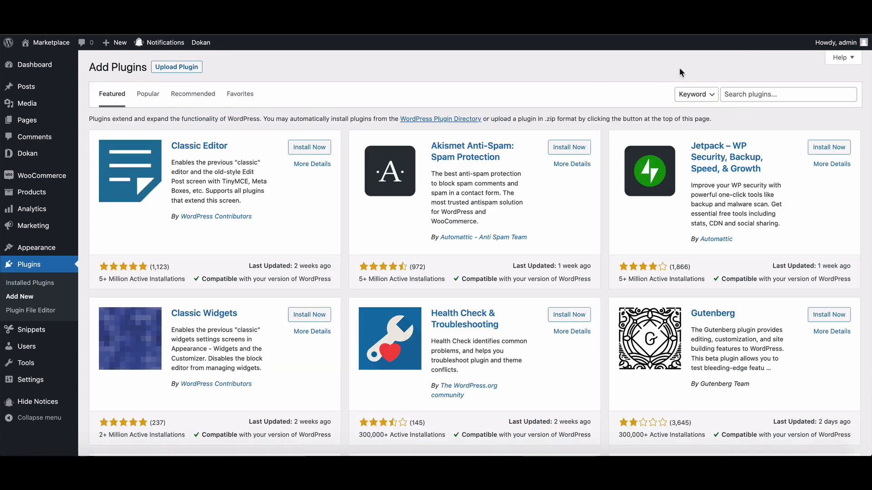
type("YITH WooCommerce Brands Add-On")
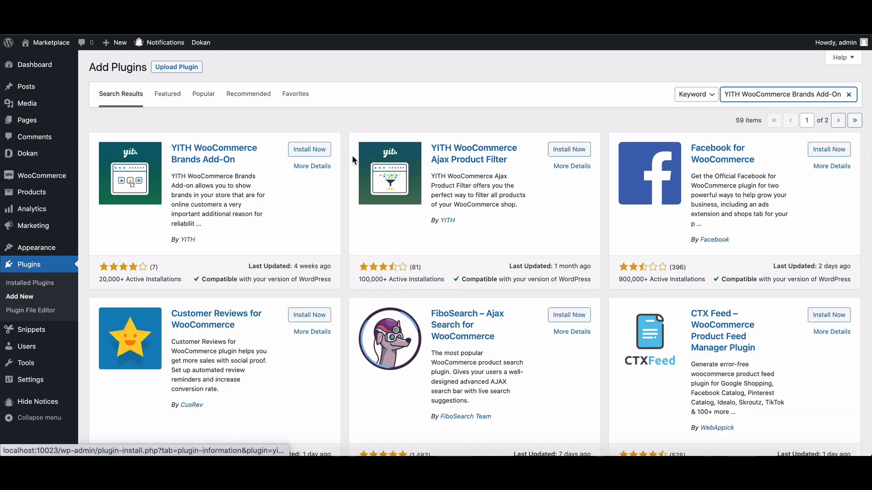
left_click(308, 149)
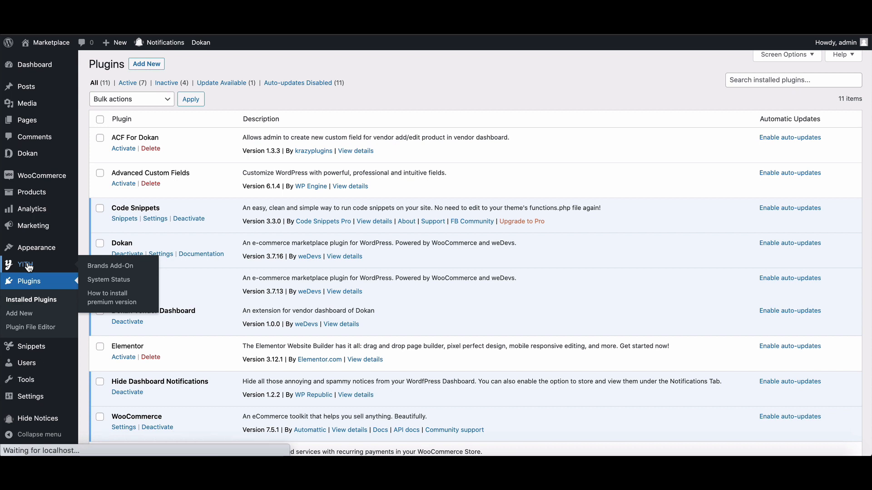
Step: Go to the YITH Brands Add-On settings showing the 'Brand:' label option
left_click(110, 265)
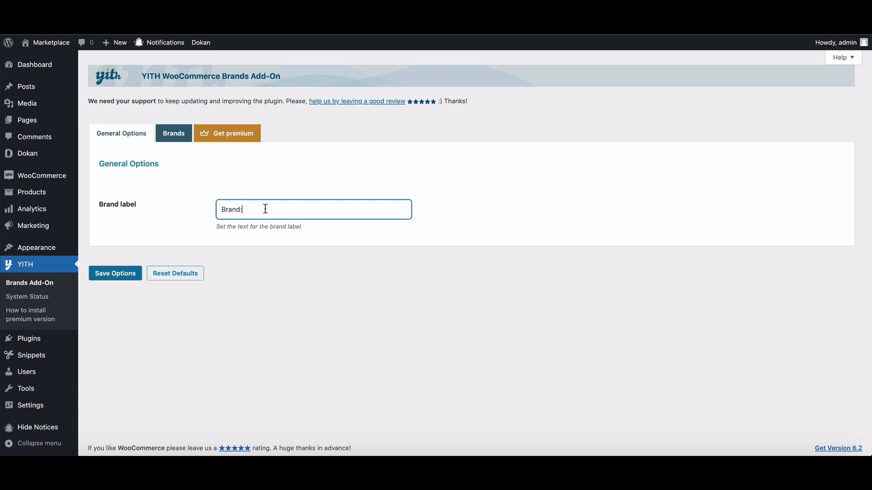
mouse_move(225, 203)
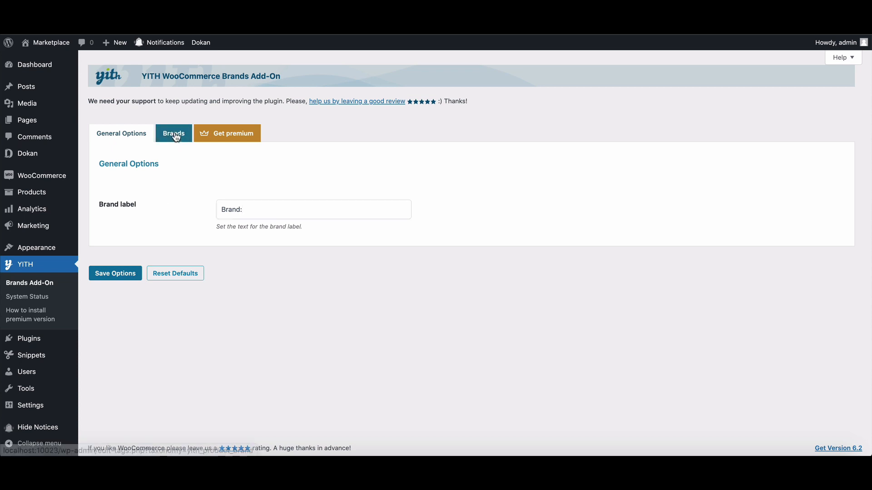
Step: Fill the new brand form with name Gucchi, slug Gucchi and description 'Premium Clothing for everyone'
left_click(173, 133)
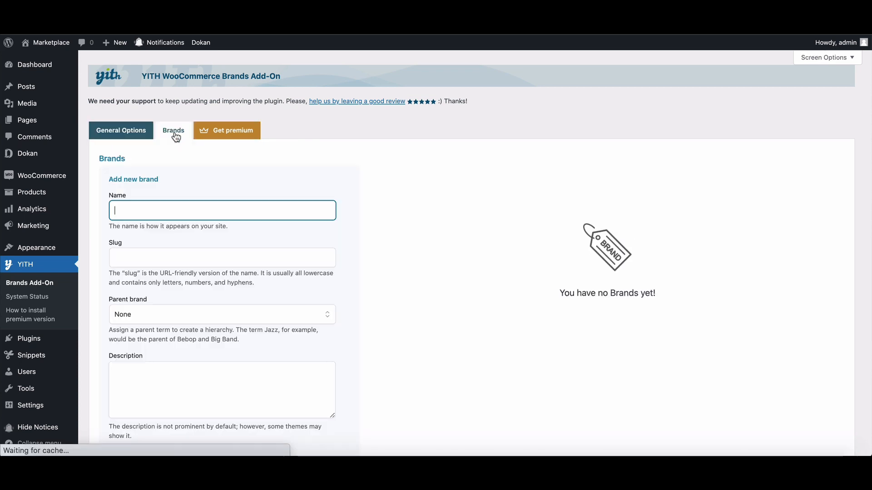
scroll("down", 3)
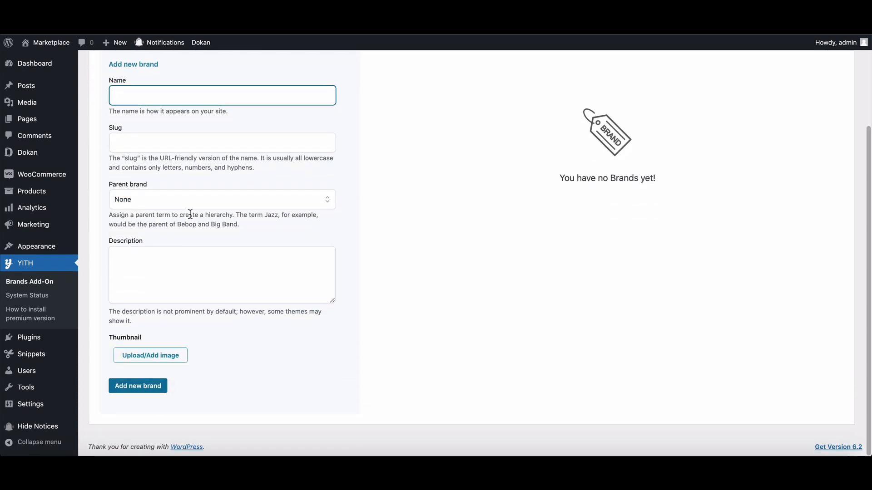
scroll("up", 3)
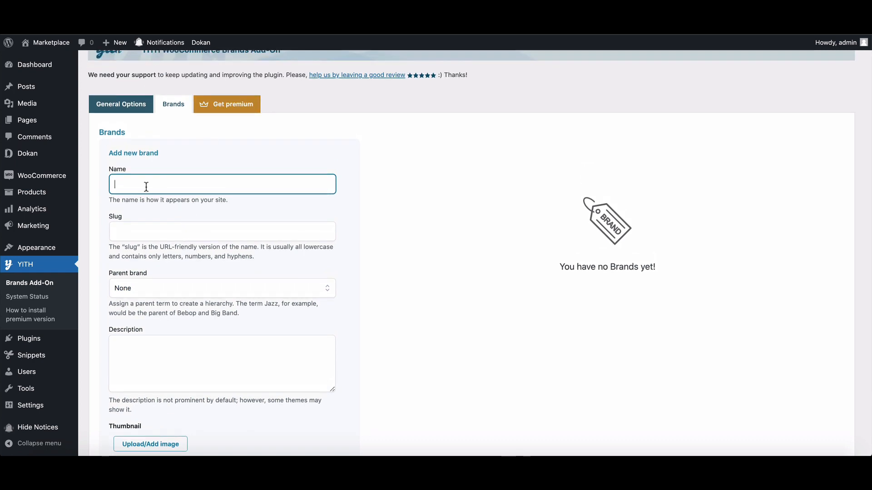
type("G")
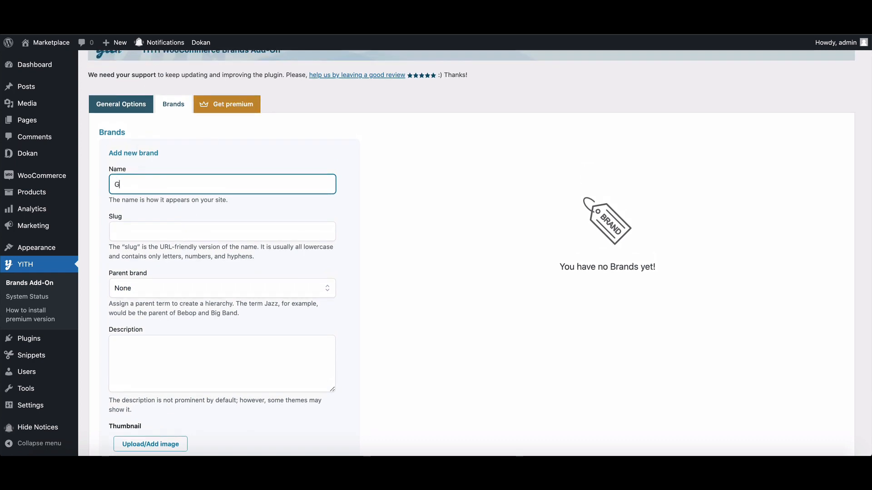
type("ucc")
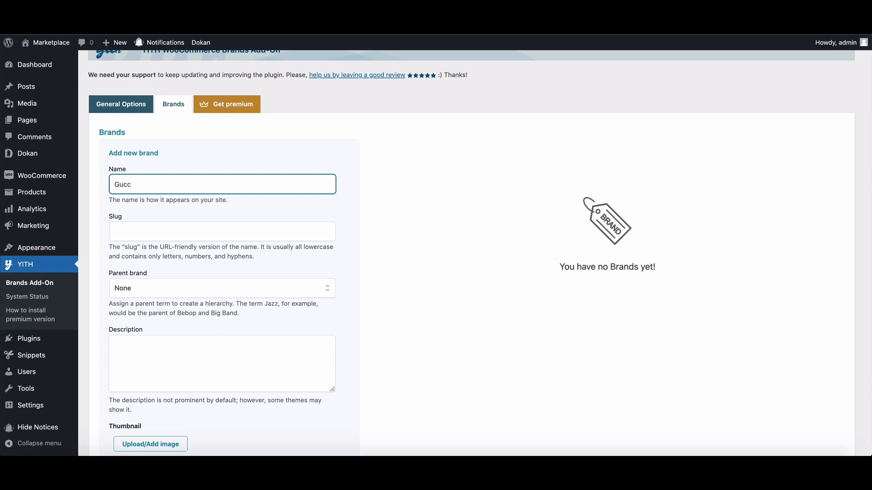
left_click(222, 231)
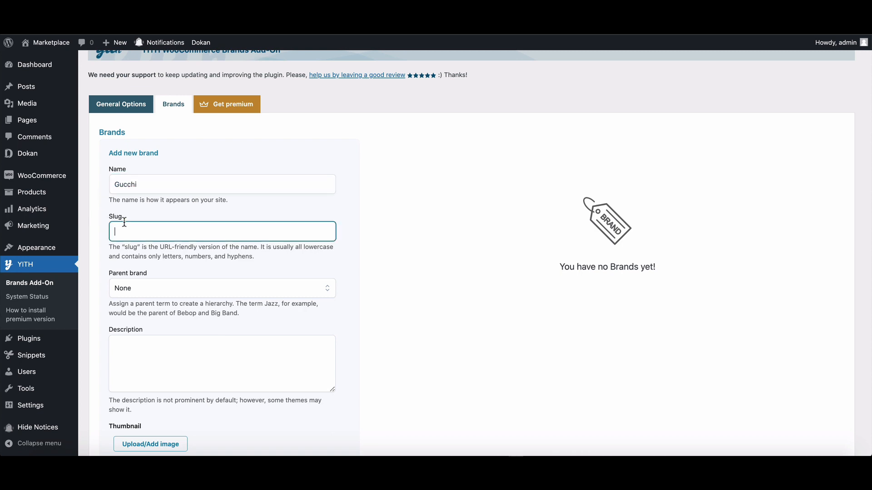
type("Gucc")
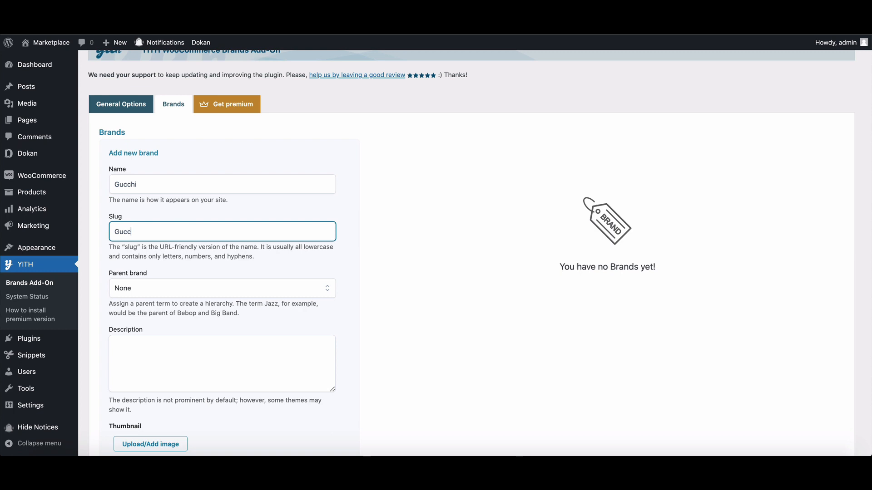
type("hi")
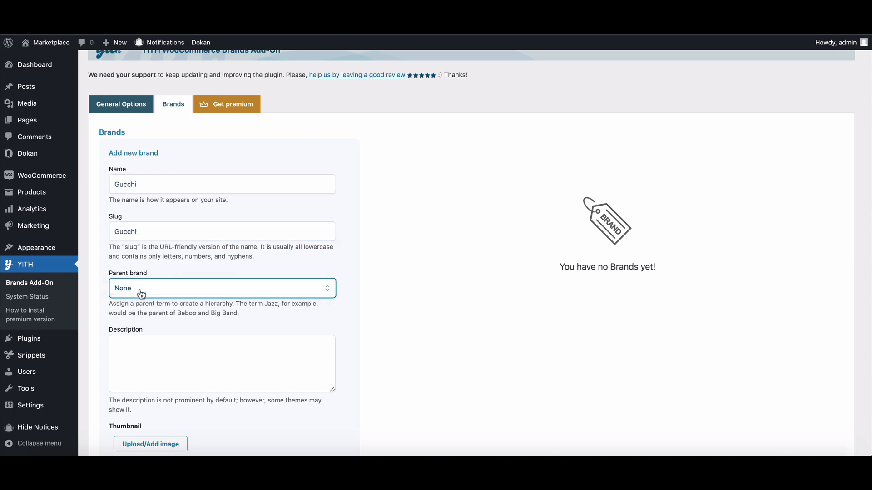
type("Premium Clothing for everyone")
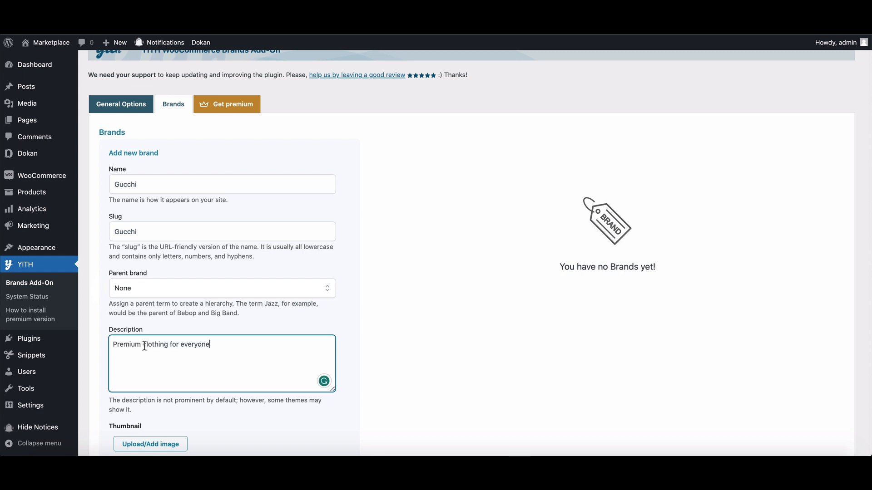
Step: Choose the interlocking-G logo from the media library as the brand thumbnail
scroll("down", 3)
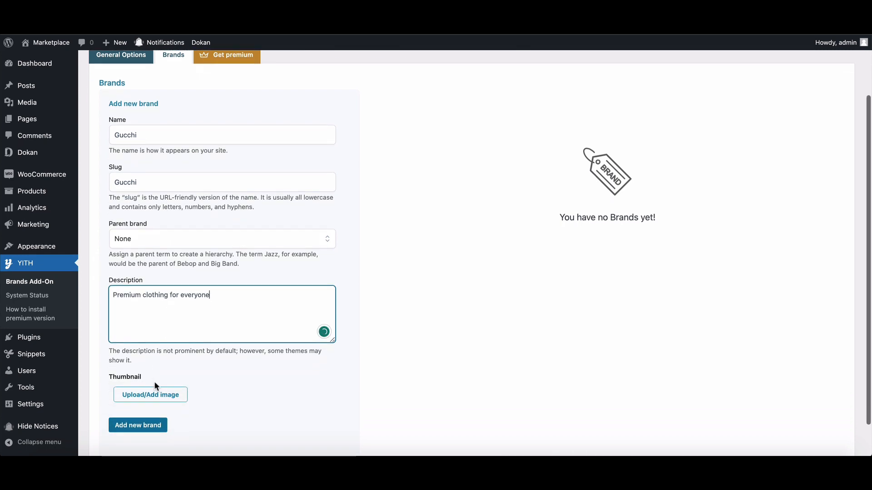
left_click(150, 395)
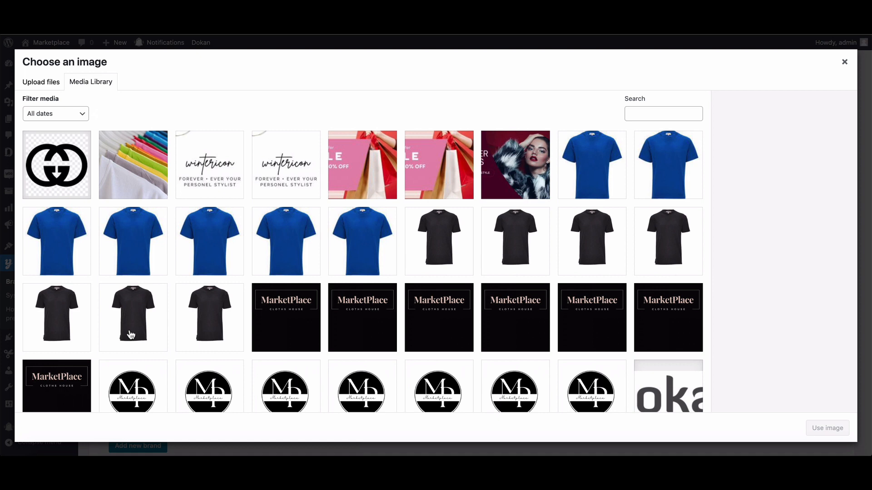
left_click(56, 164)
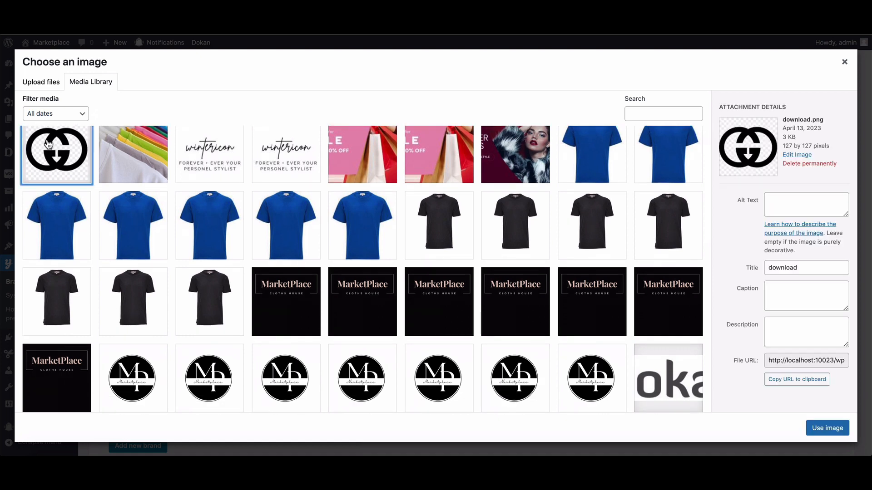
left_click(826, 428)
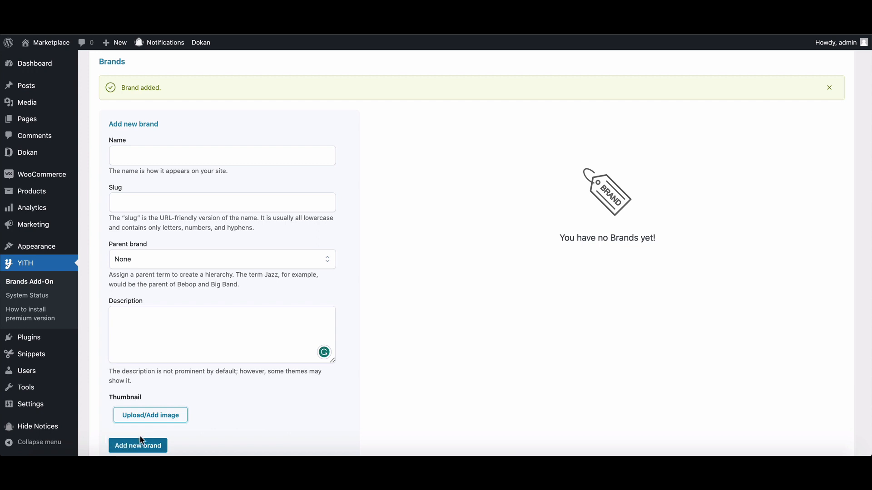
mouse_move(140, 90)
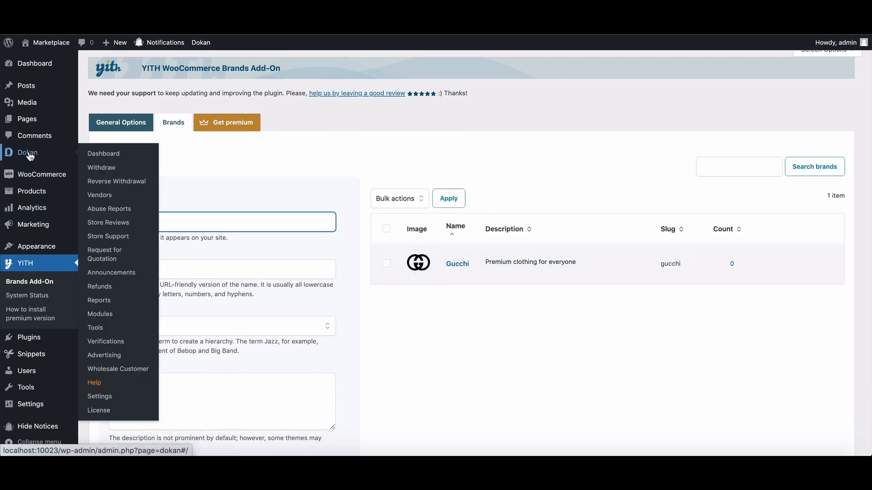
Step: In Dokan Selling Options, set Brands Selection Mode to Multiple and save changes
left_click(100, 396)
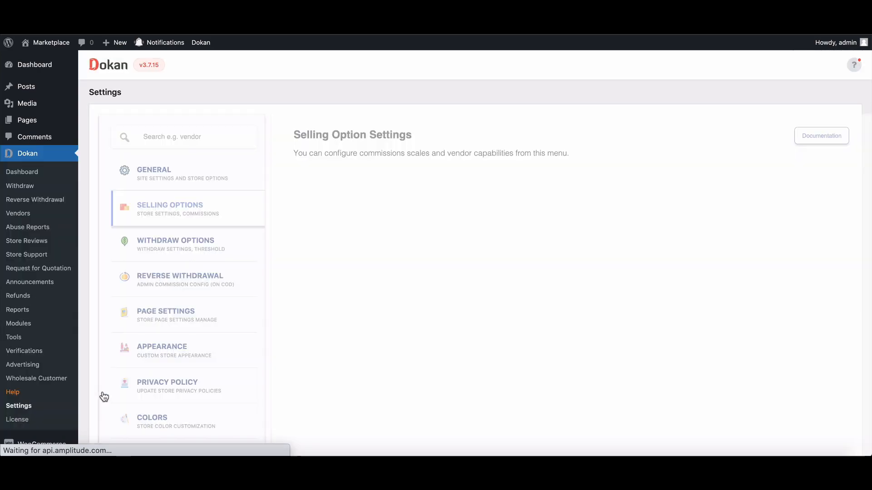
scroll("down", 3)
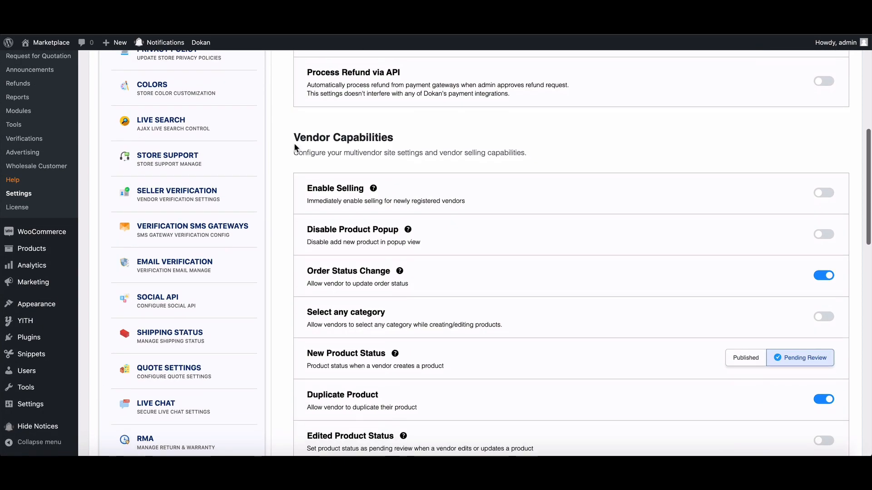
scroll("down", 3)
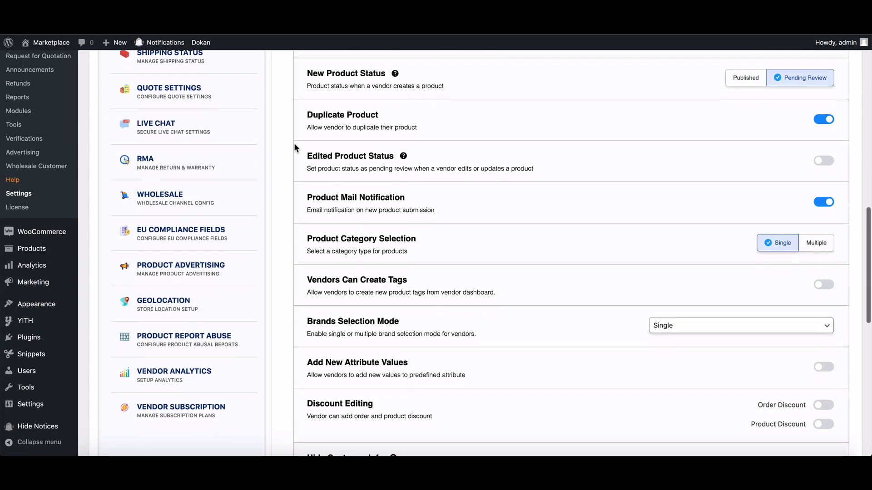
left_click(740, 325)
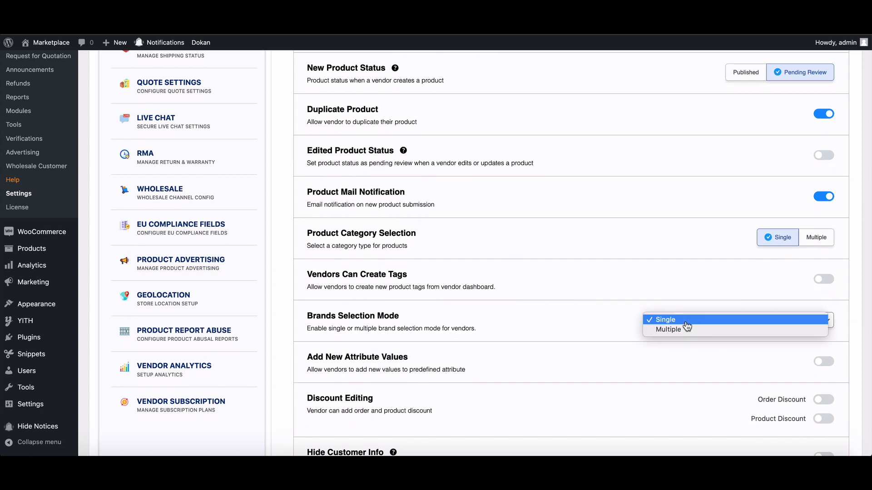
left_click(667, 328)
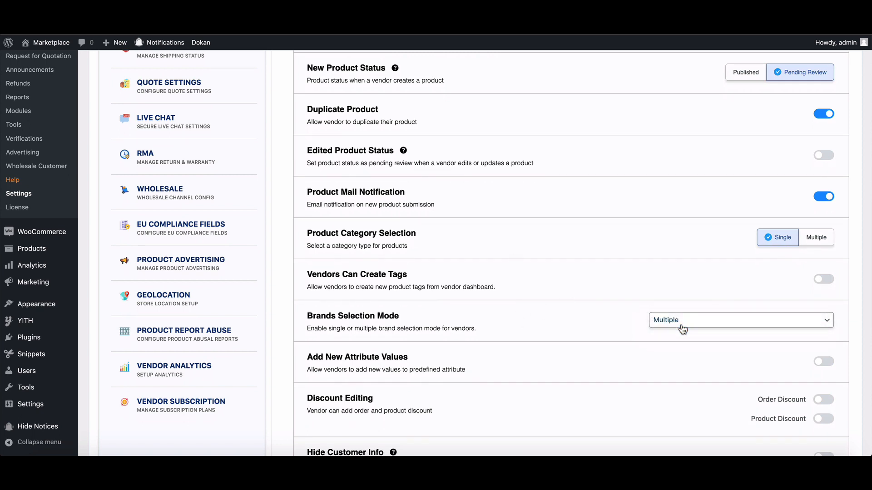
scroll("down", 3)
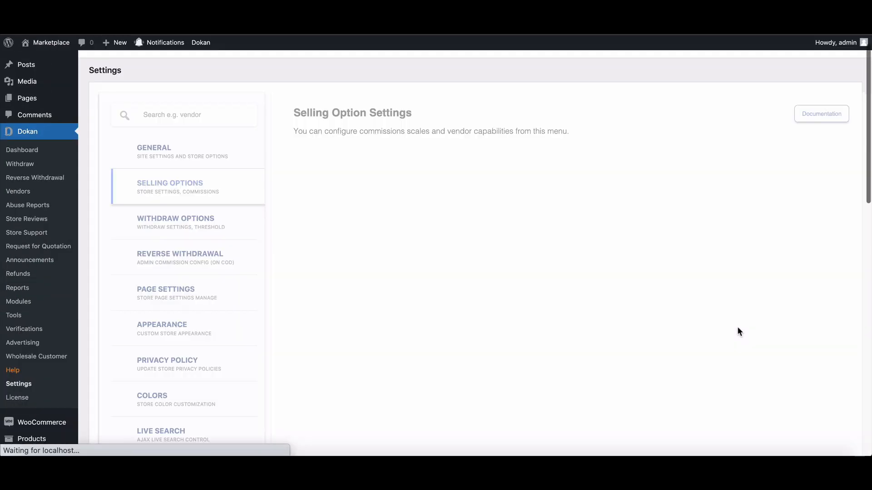
left_click(236, 349)
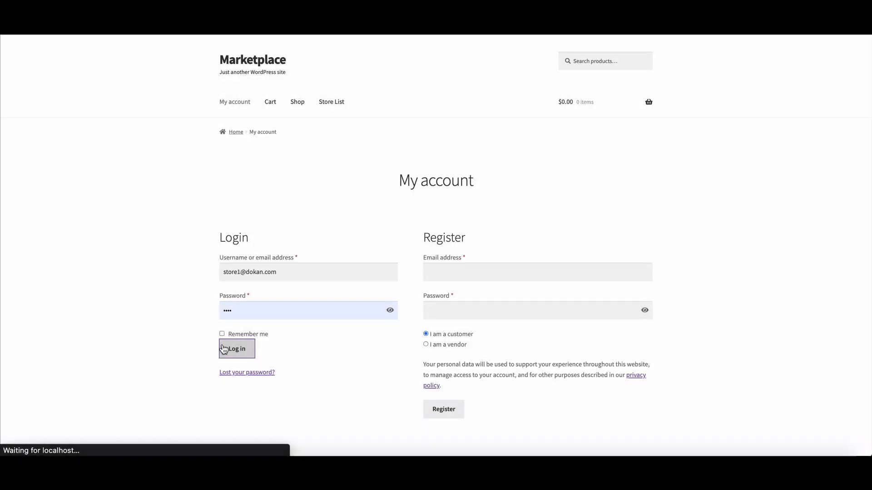
Step: Sign in as the vendor and start editing Basic Tshirt from the Products list
left_click(237, 349)
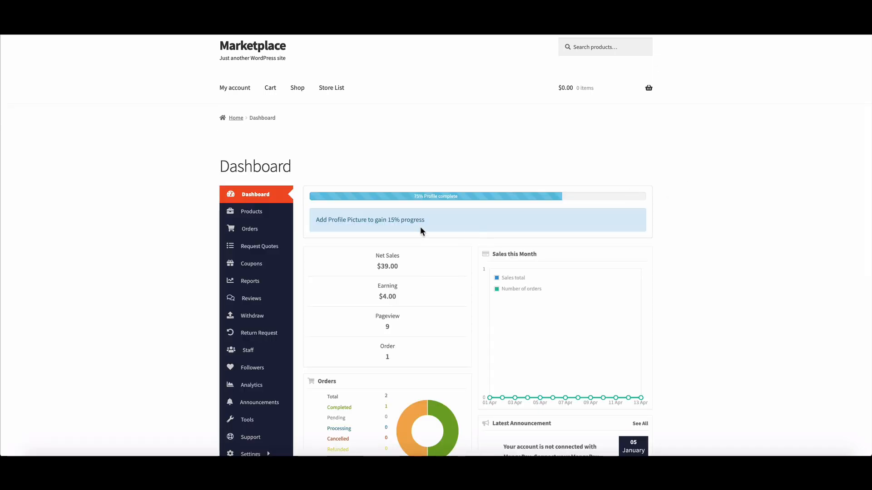
mouse_move(257, 215)
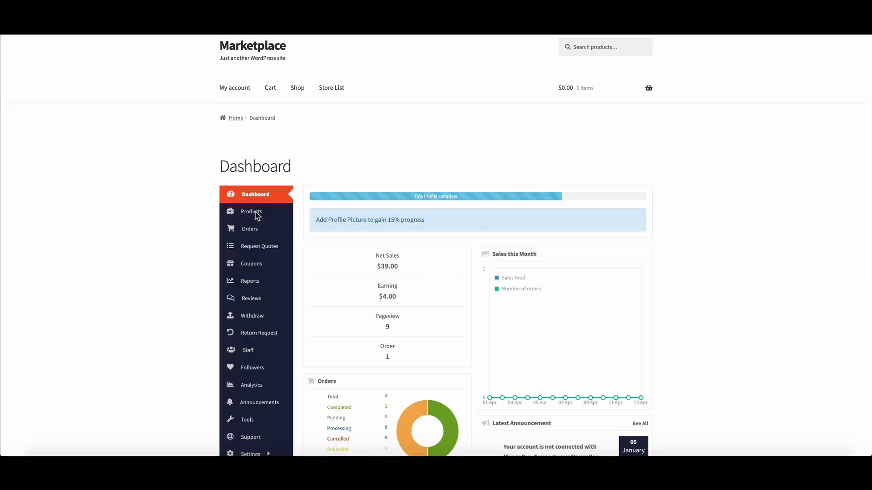
left_click(251, 212)
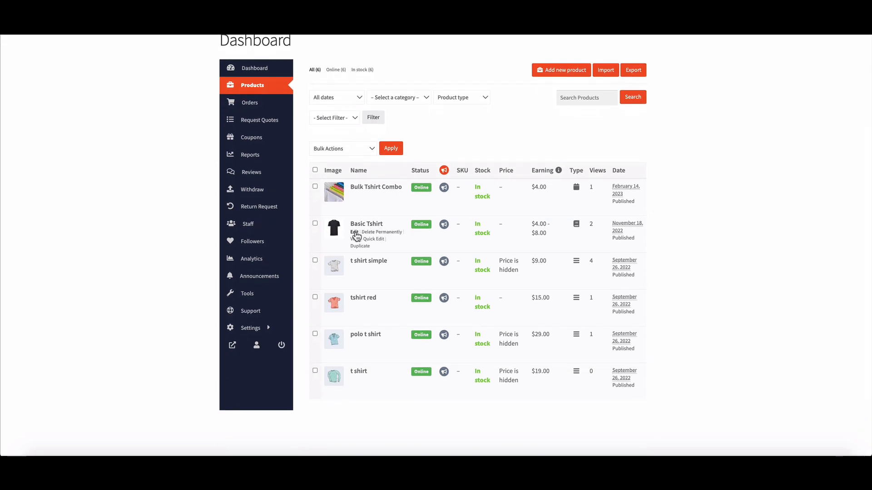
left_click(353, 232)
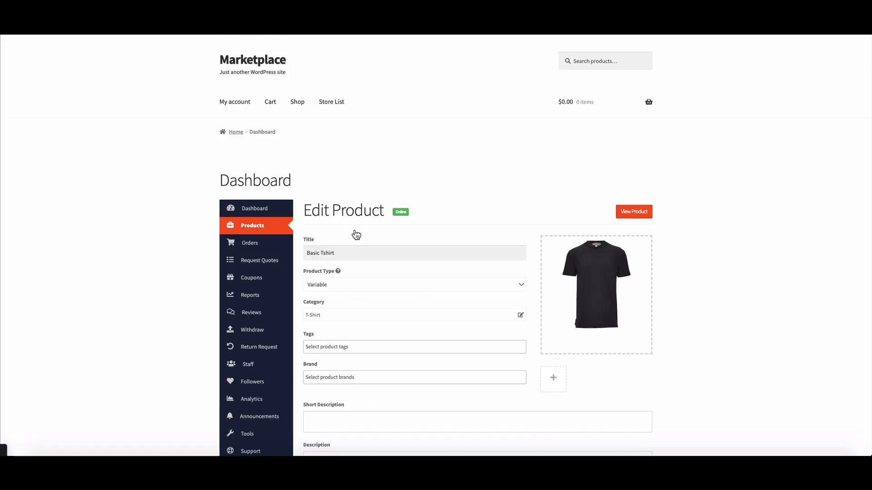
Step: Choose Gucchi in the Brand field, save Basic Tshirt and view it on the storefront
left_click(414, 253)
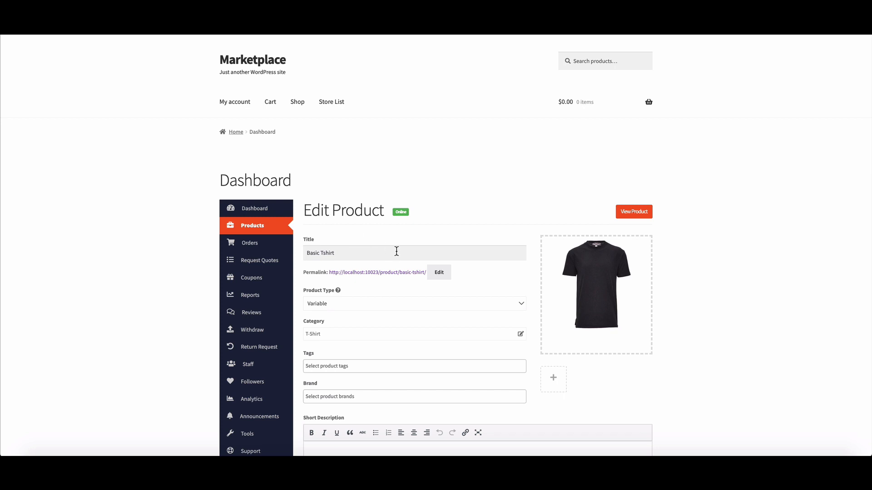
scroll("down", 3)
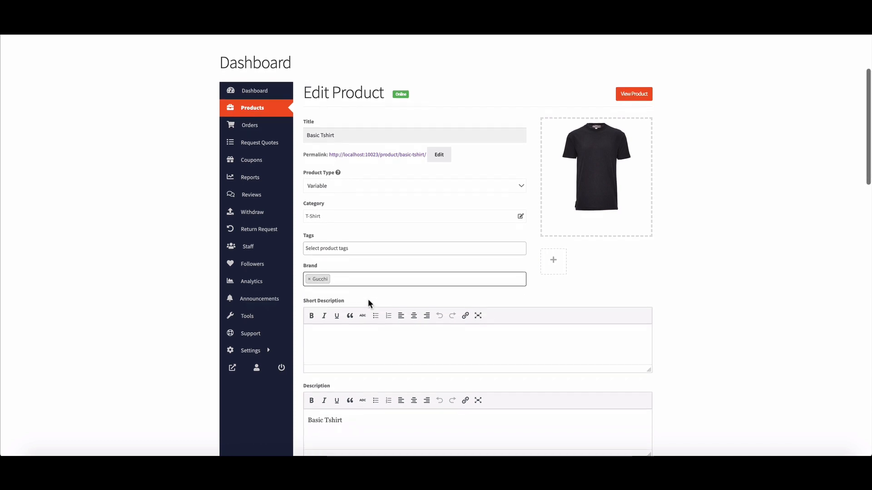
scroll("down", 3)
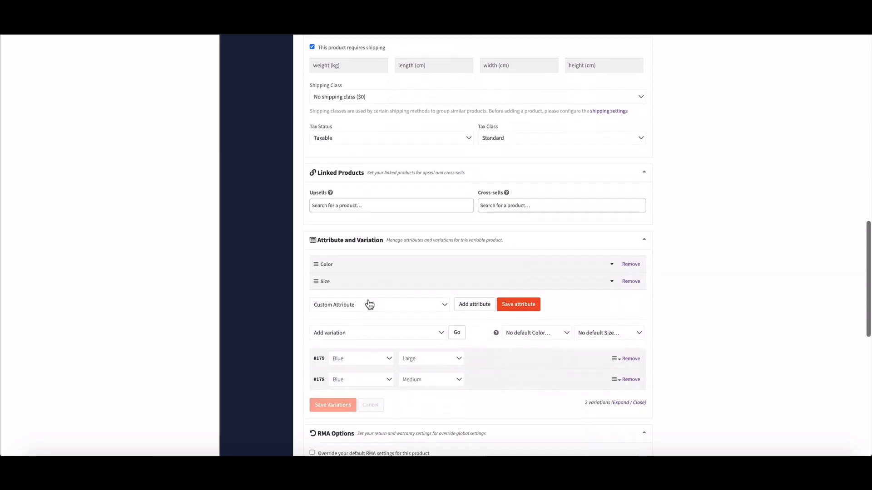
left_click(332, 405)
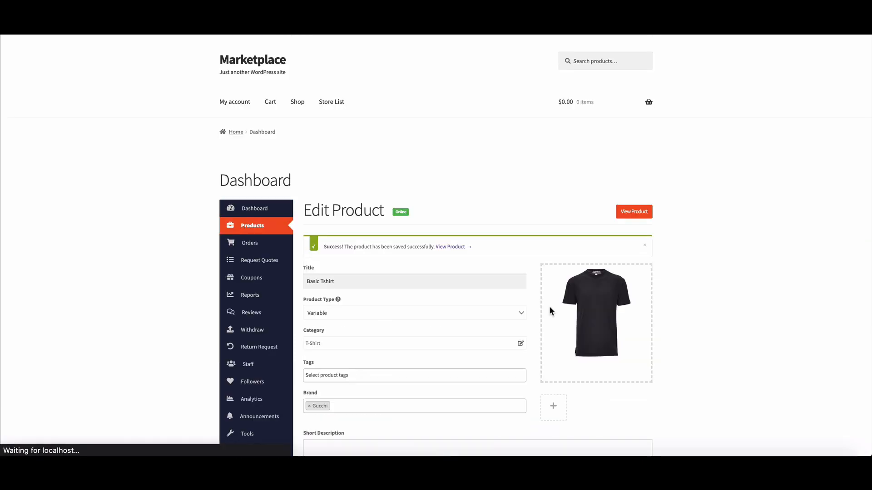
left_click(633, 212)
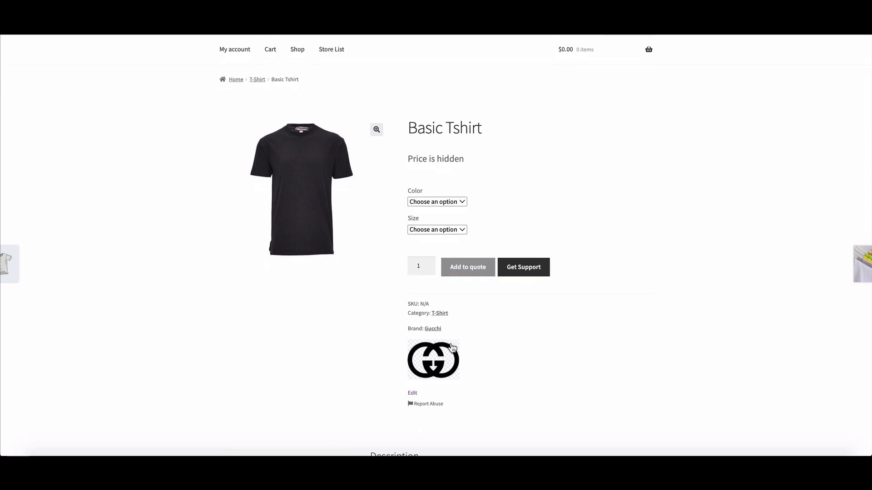
mouse_move(421, 286)
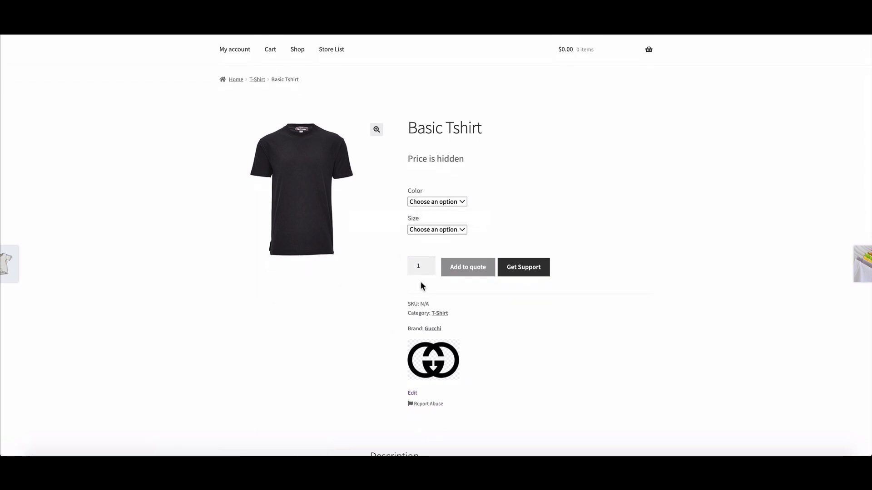
Step: Scroll up the Basic Tshirt page to check the Gucchi brand and logo
scroll("up", 3)
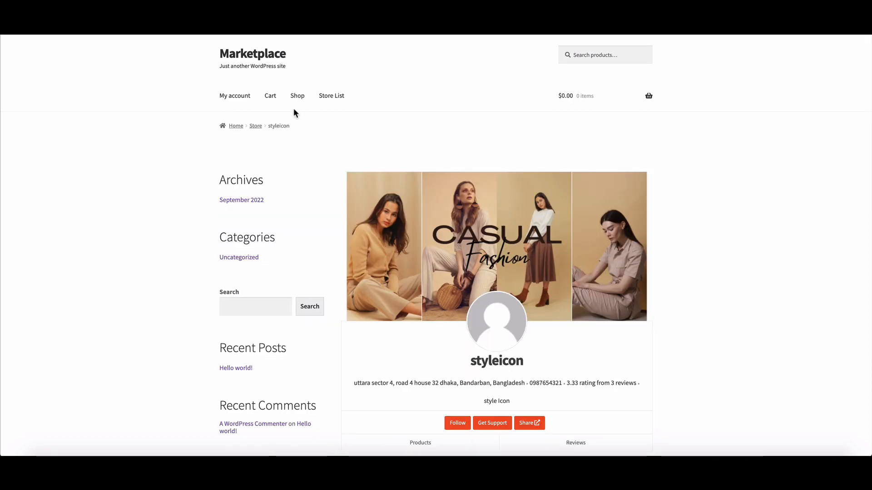
Step: Go to the shop's second page and open the t shirt simple product page
left_click(297, 95)
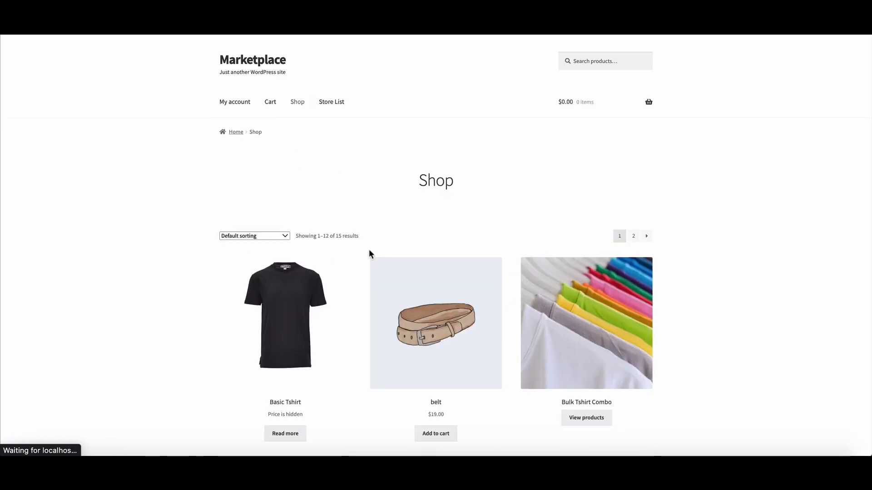
scroll("down", 3)
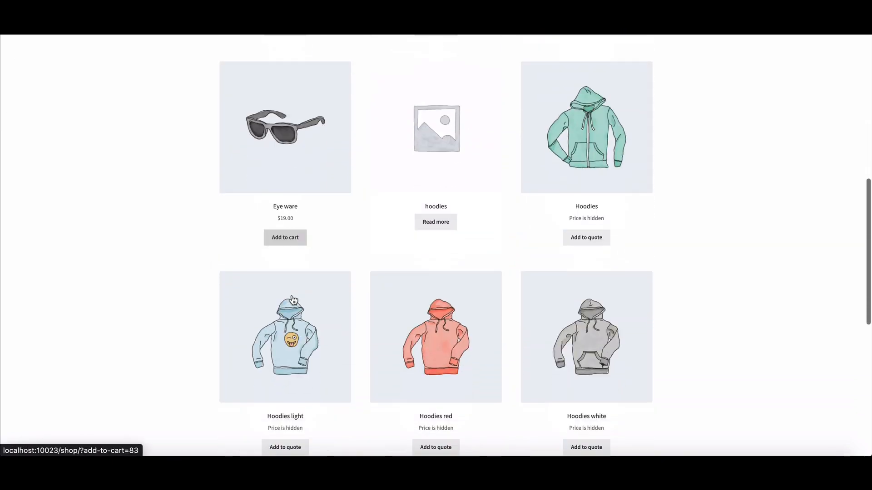
scroll("down", 3)
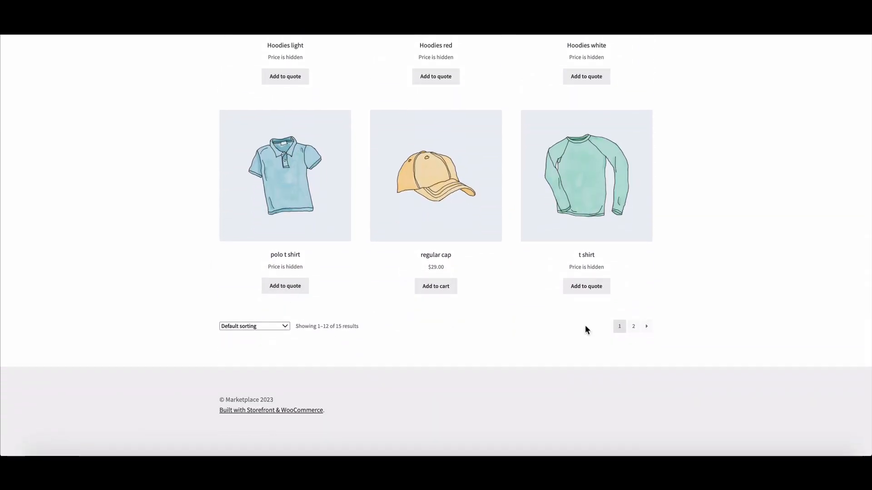
left_click(633, 326)
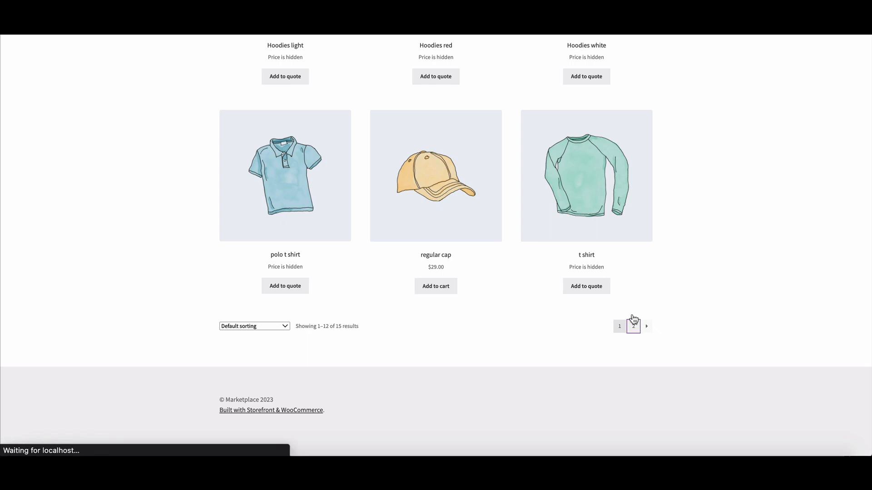
left_click(634, 326)
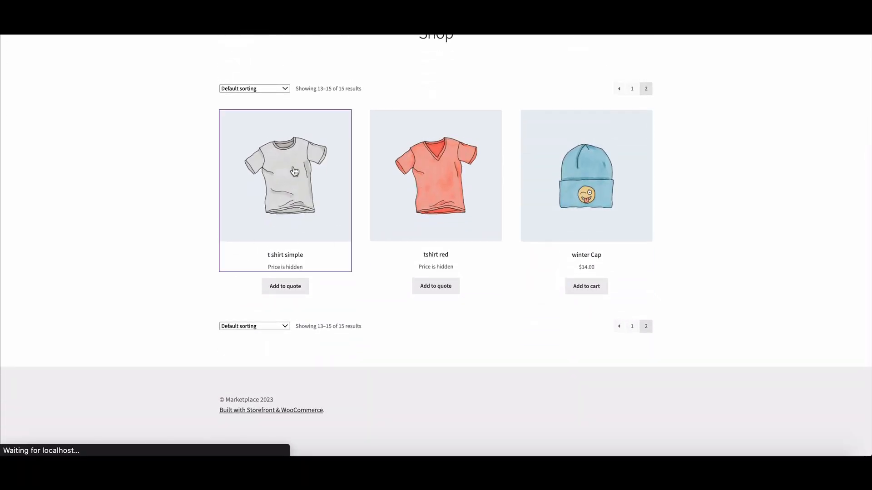
left_click(285, 175)
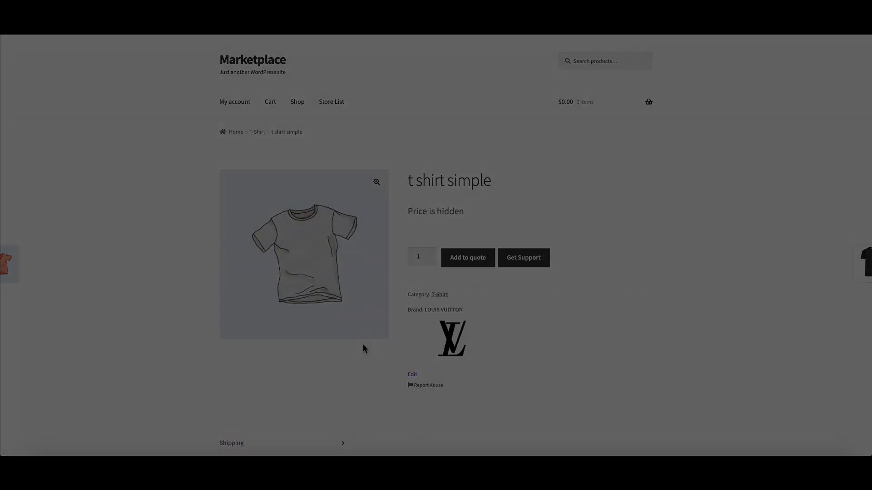